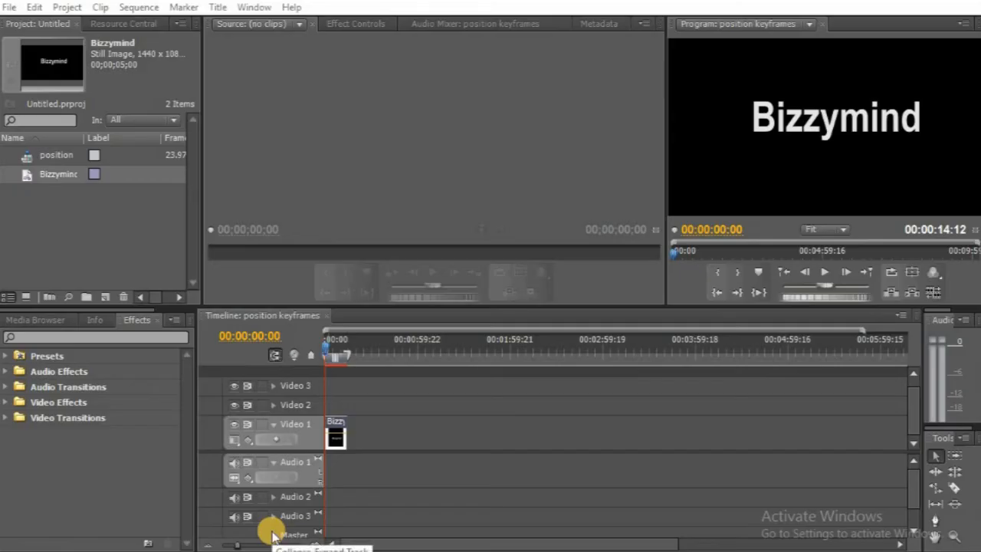
{"action": "mouse_move", "coordinate": [383, 529]}
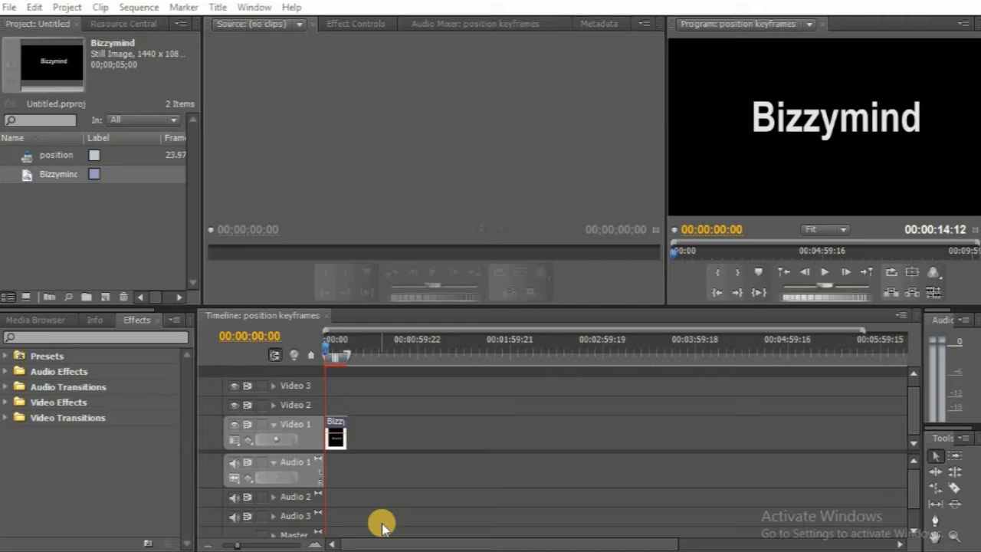
{"action": "mouse_move", "coordinate": [494, 226]}
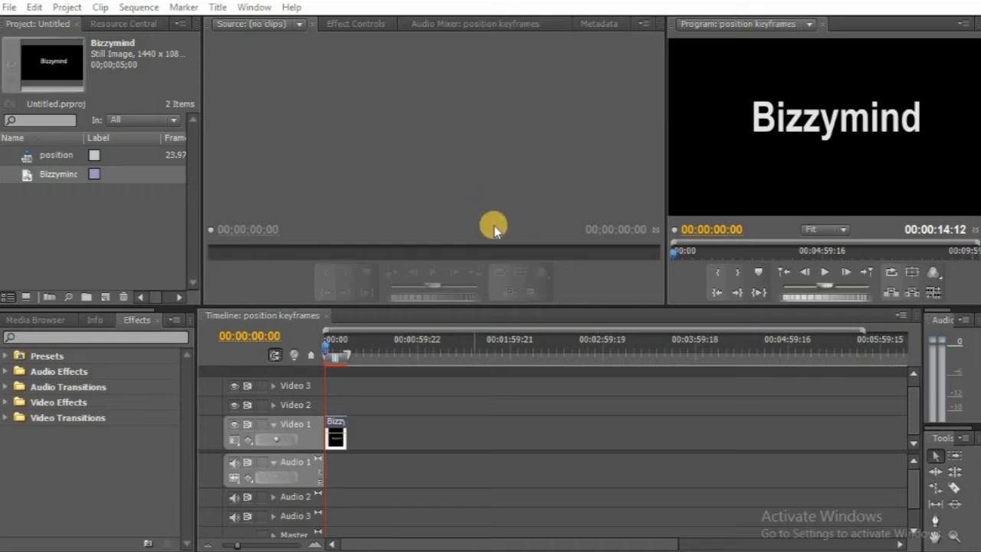
{"action": "mouse_move", "coordinate": [437, 176]}
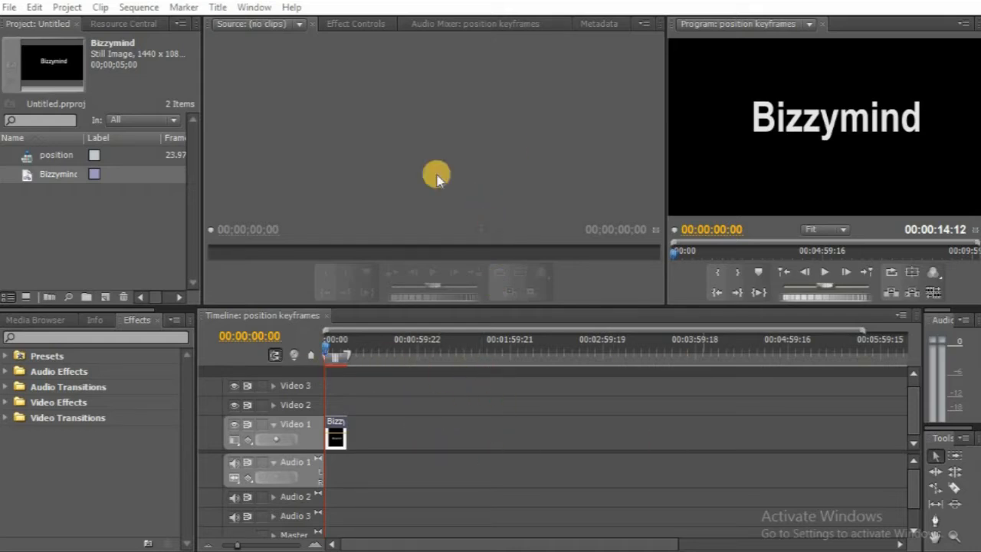
{"action": "mouse_move", "coordinate": [830, 126]}
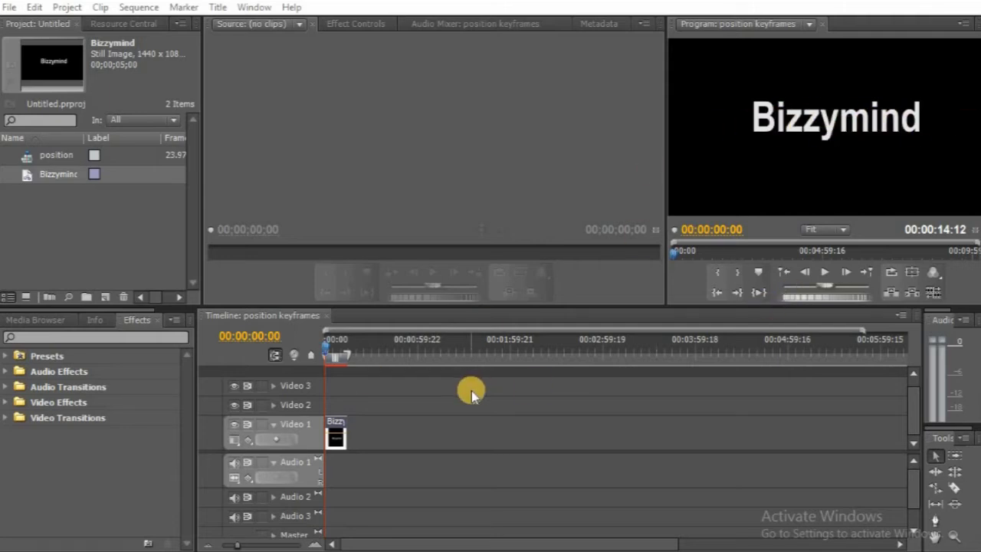
{"action": "mouse_move", "coordinate": [772, 147]}
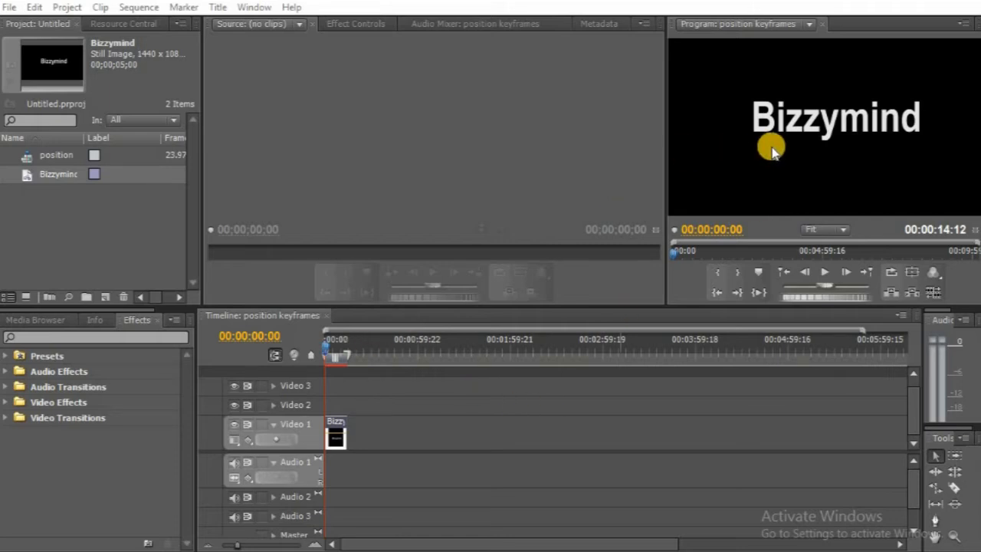
{"action": "mouse_move", "coordinate": [855, 130]}
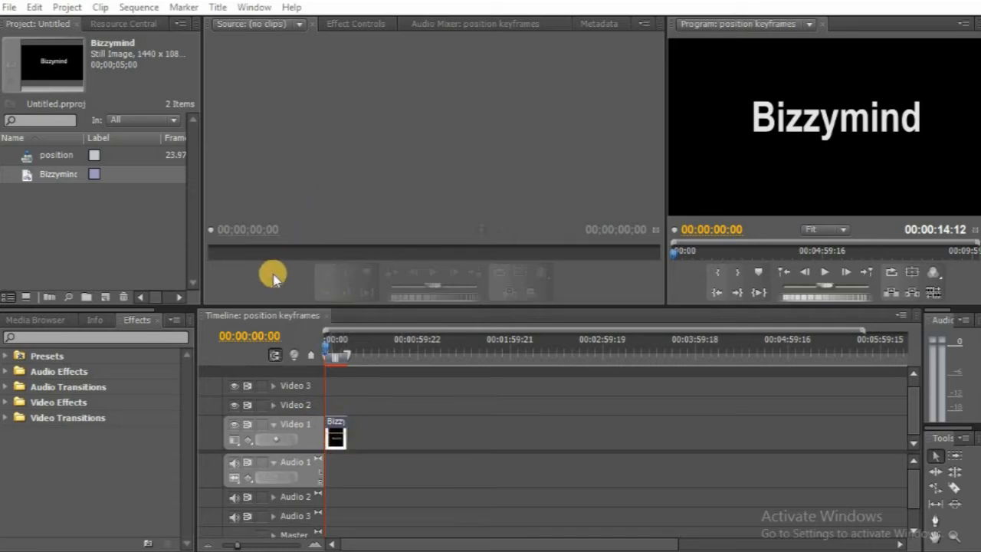
{"action": "mouse_move", "coordinate": [340, 438]}
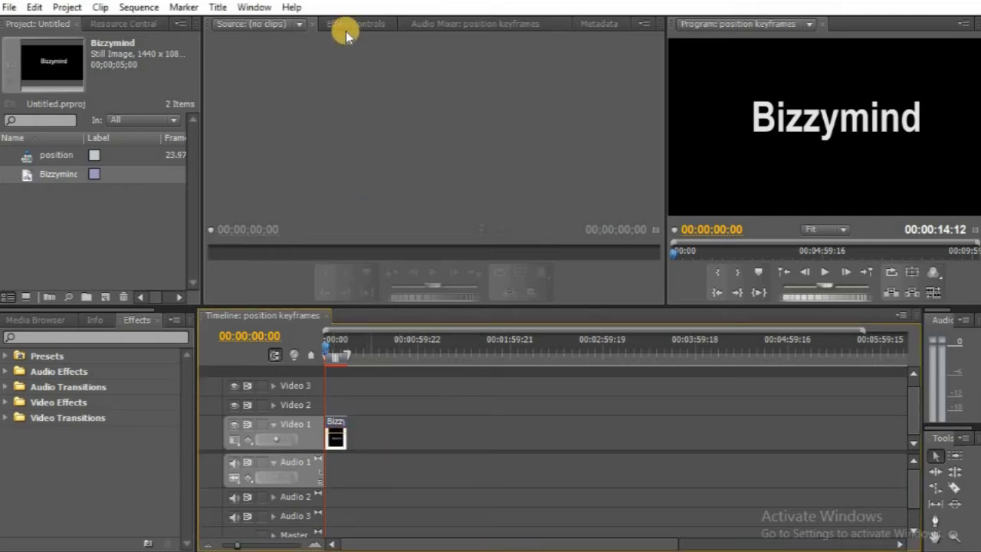
Show the Bizzymind clip in Effect Controls with Opacity expanded at 100%, normal blend.
{"action": "left_click", "coordinate": [356, 24]}
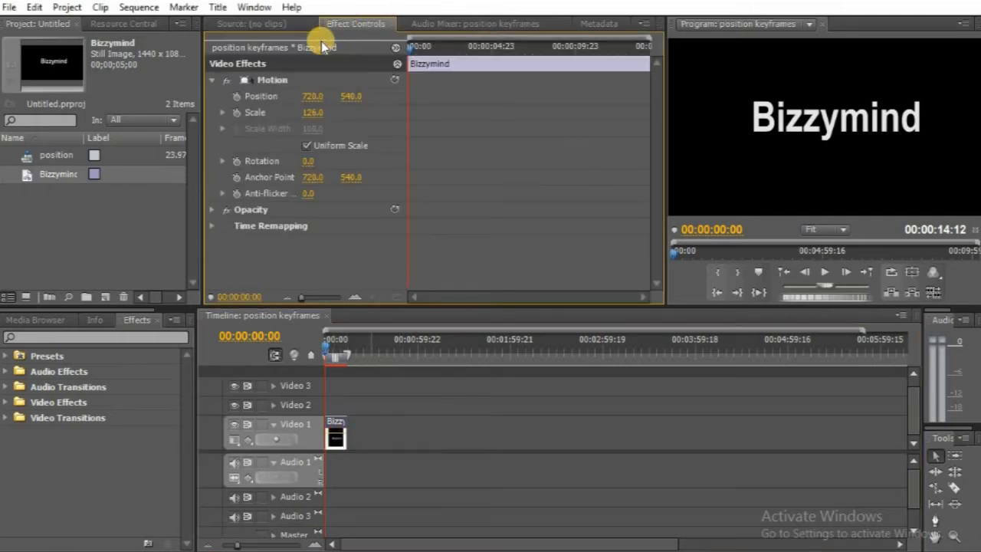
{"action": "mouse_move", "coordinate": [215, 222]}
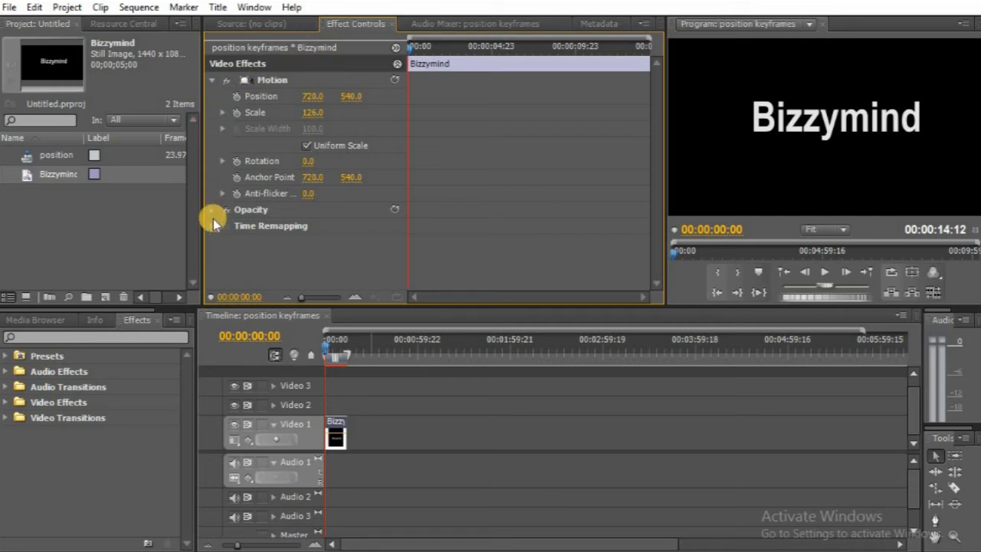
{"action": "mouse_move", "coordinate": [273, 218]}
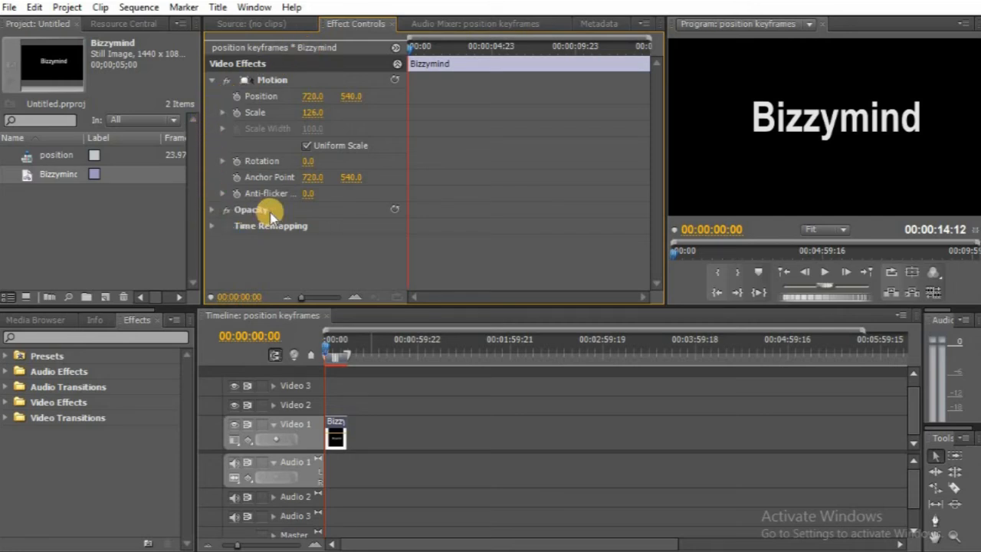
{"action": "mouse_move", "coordinate": [217, 213]}
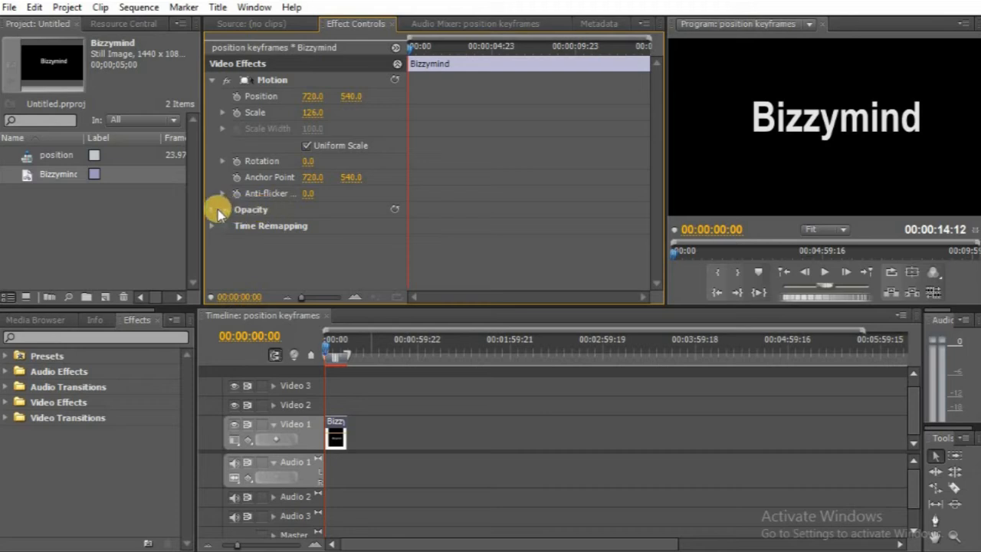
{"action": "left_click", "coordinate": [212, 208]}
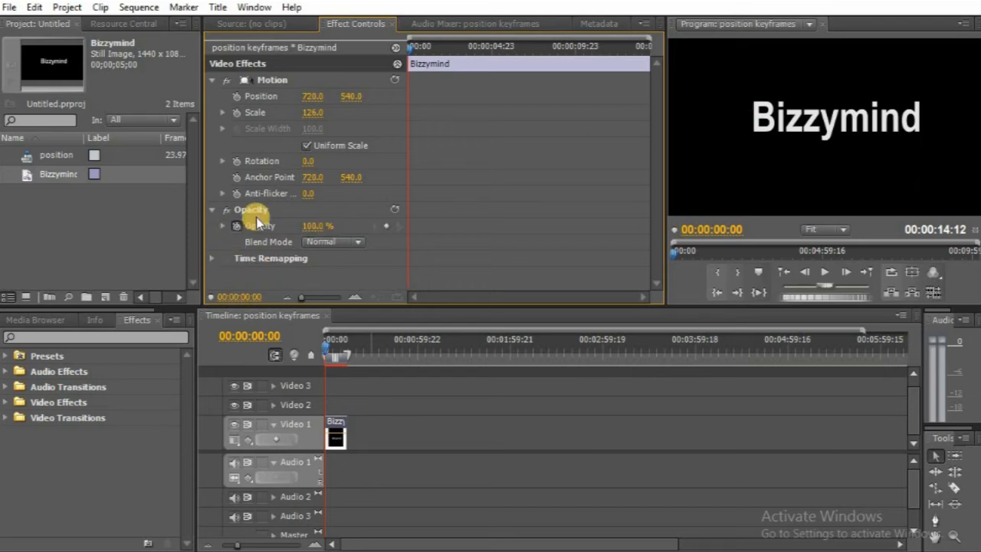
{"action": "mouse_move", "coordinate": [330, 226]}
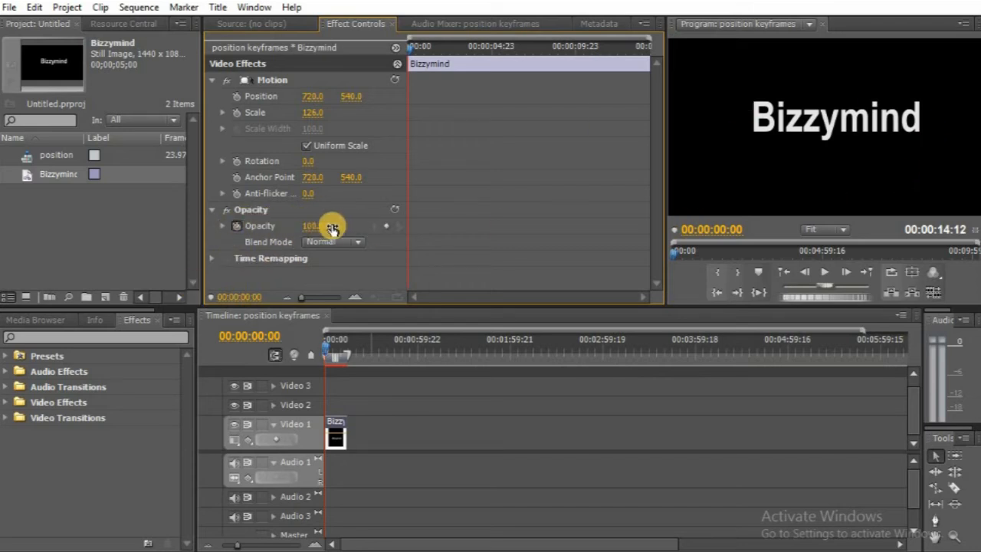
{"action": "mouse_move", "coordinate": [236, 229]}
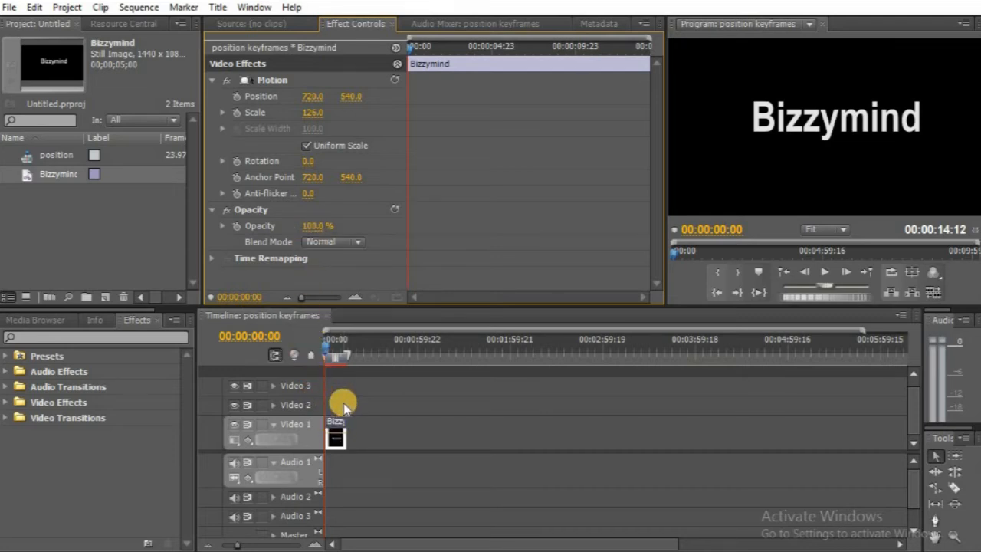
{"action": "mouse_move", "coordinate": [858, 108]}
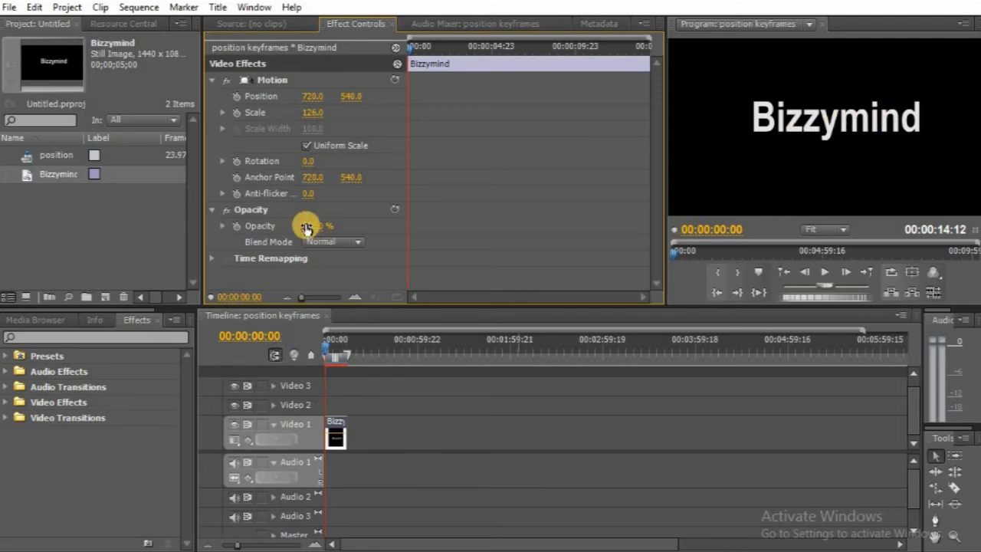
Set the Bizzymind title's Opacity to 0%, adding opacity keyframes.
{"action": "double_click", "coordinate": [313, 225]}
{"action": "type", "text": "0"}
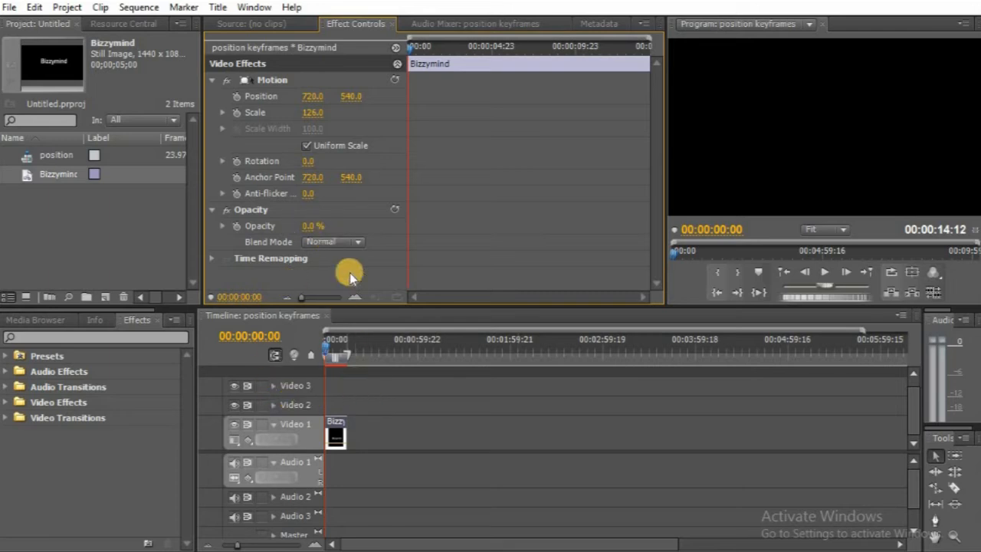
{"action": "mouse_move", "coordinate": [331, 227]}
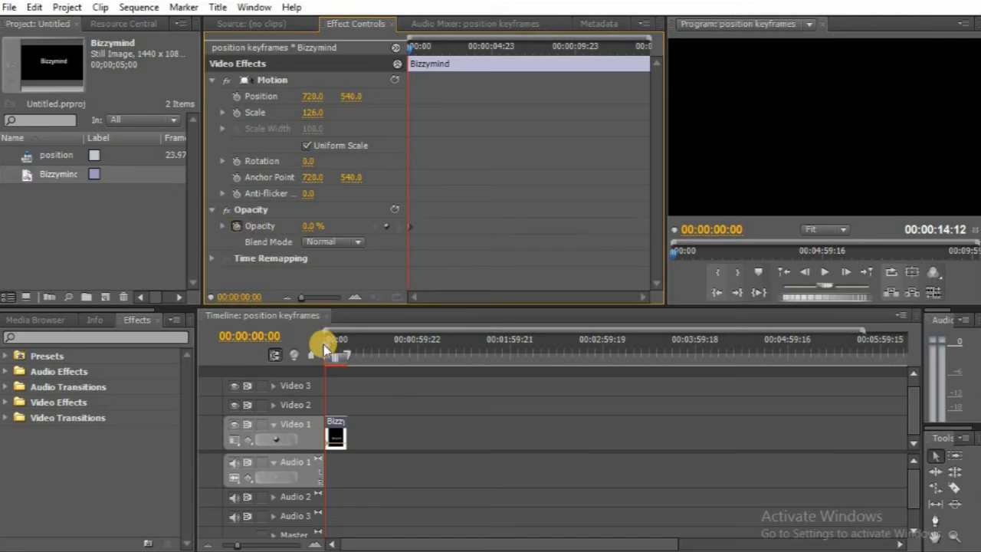
{"action": "left_click", "coordinate": [325, 344]}
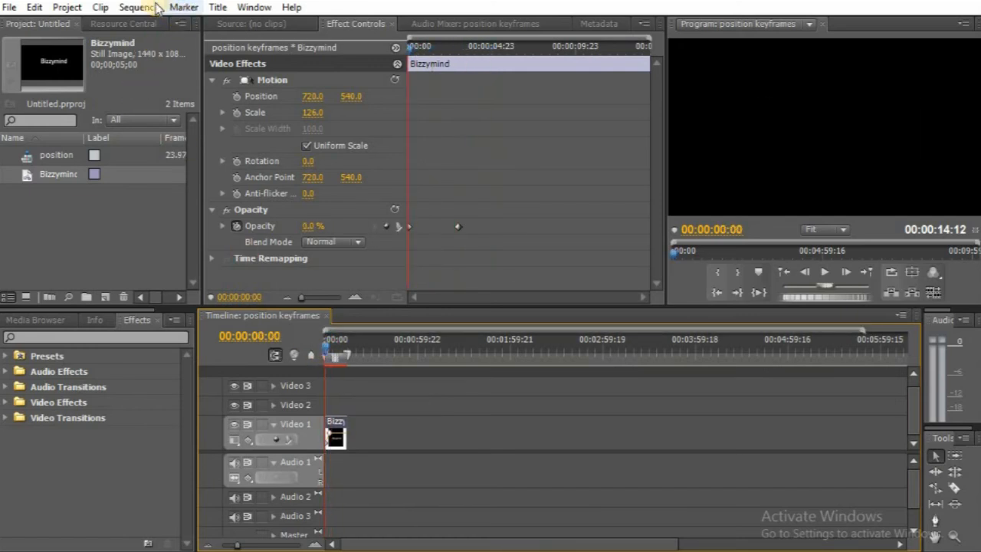
Render the entire work area from the Sequence menu to preview the fade.
{"action": "left_click", "coordinate": [138, 6]}
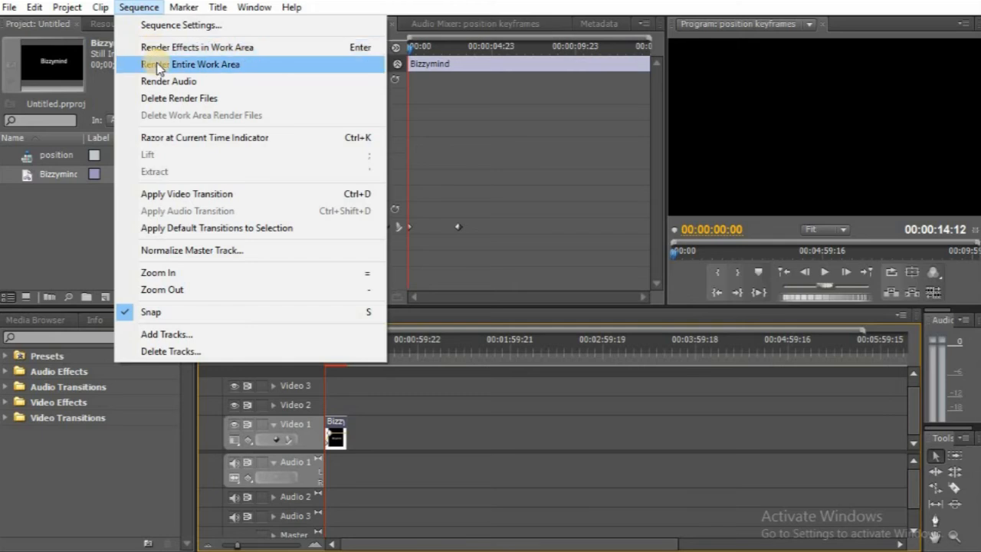
{"action": "left_click", "coordinate": [205, 64]}
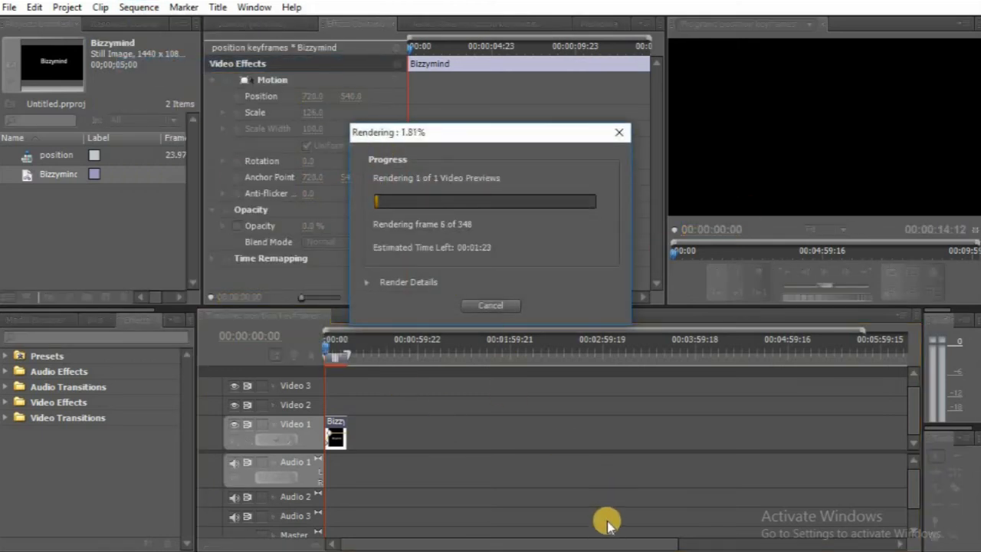